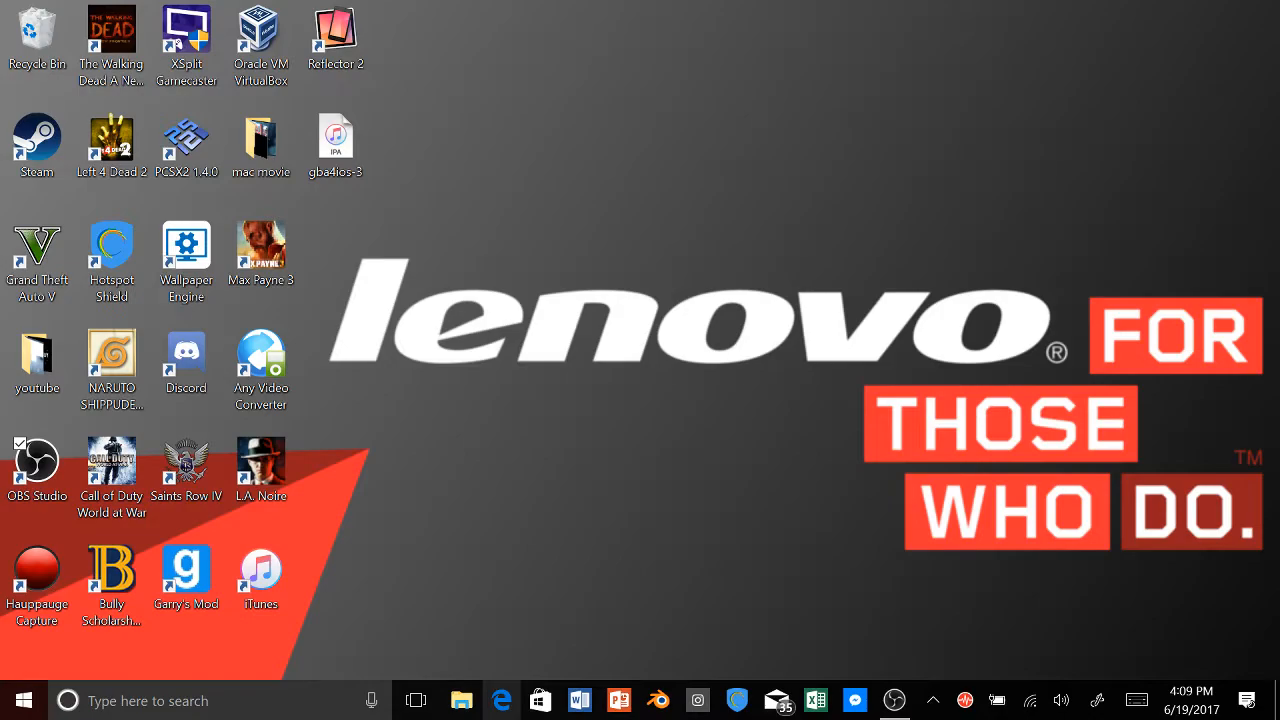
Launch Microsoft Edge from the taskbar to its start page
left_click(501, 700)
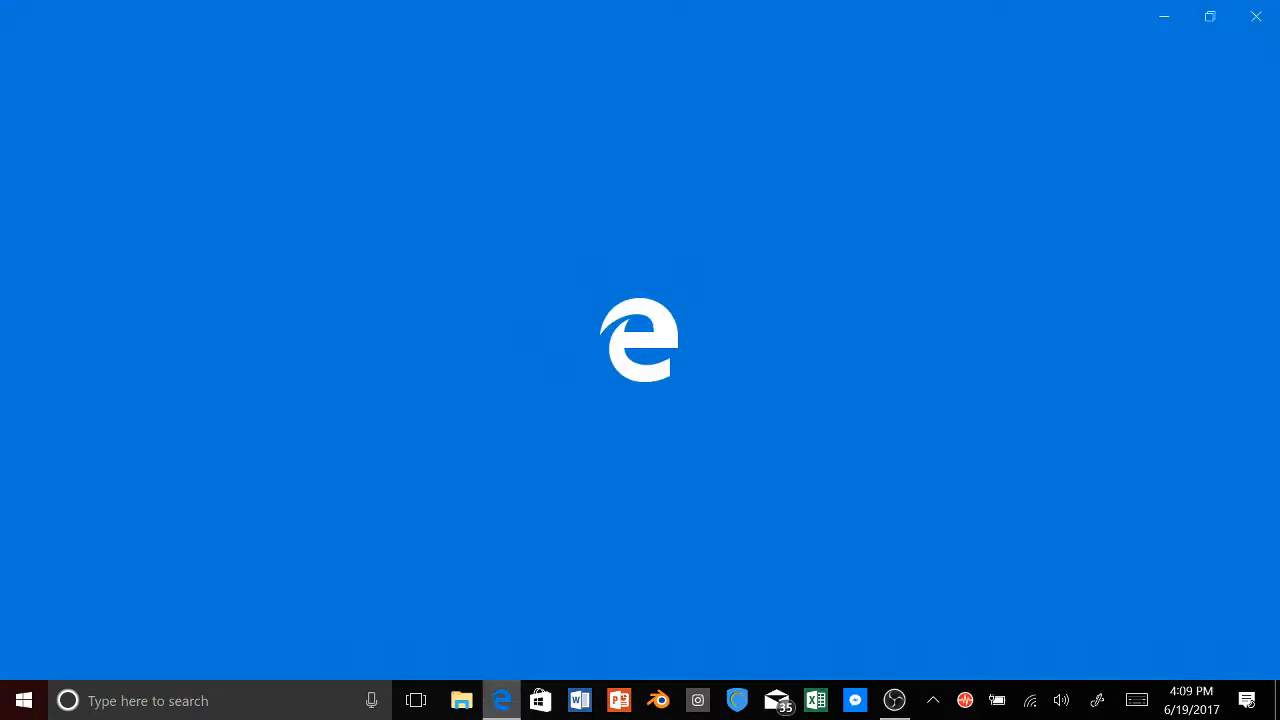
left_click(501, 699)
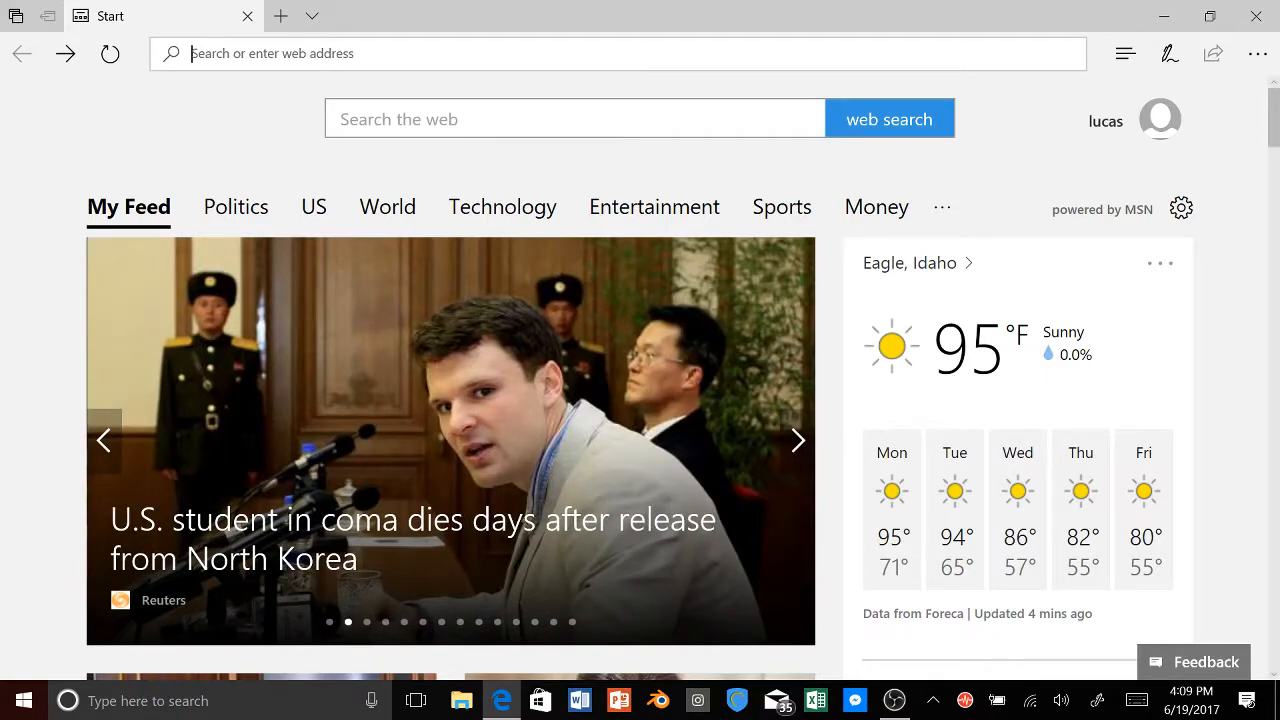
mouse_move(1124, 53)
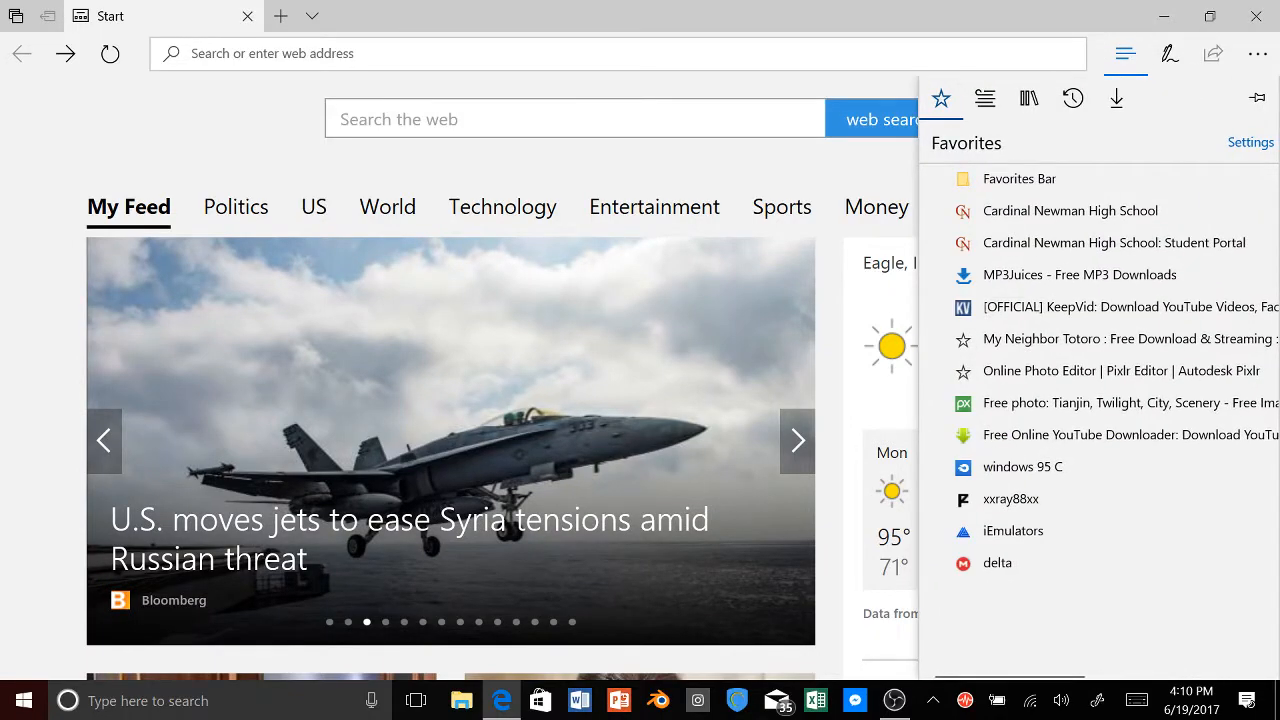
mouse_move(1013, 530)
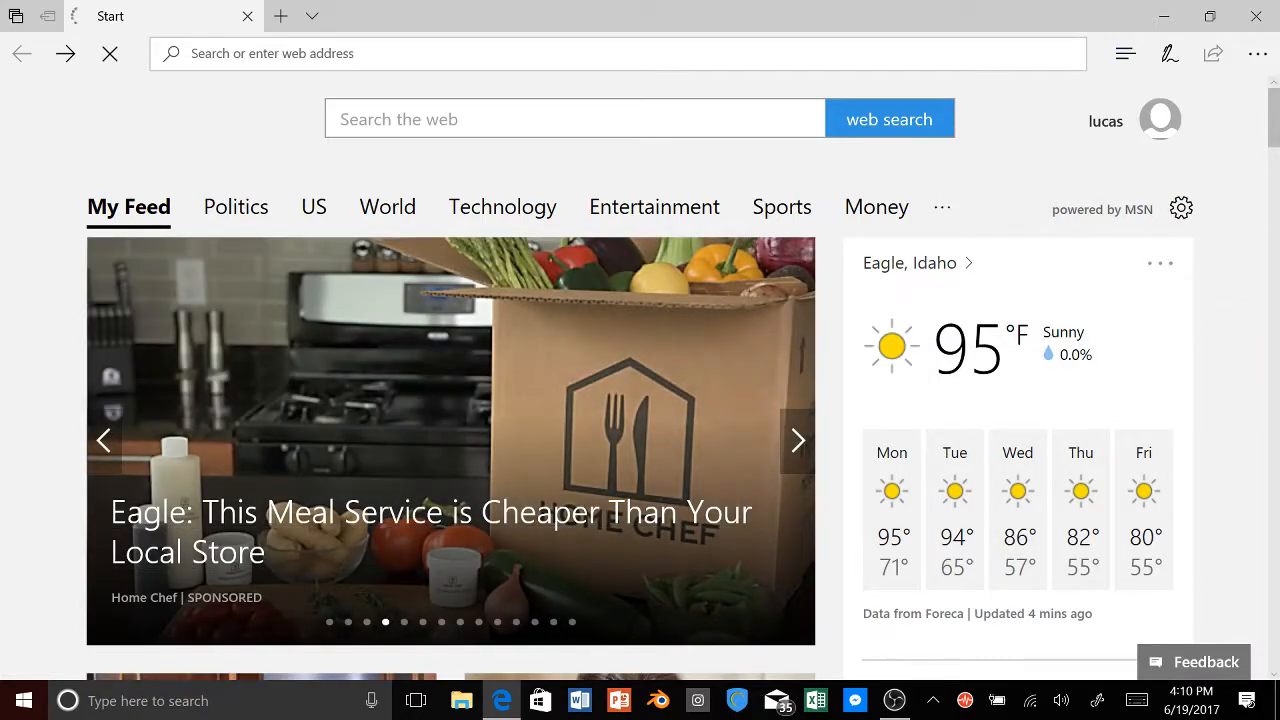
Go to iemulators.com/ipa and scroll down the list toward GBA4iOS 2.1
type("iemulators.com/ipa")
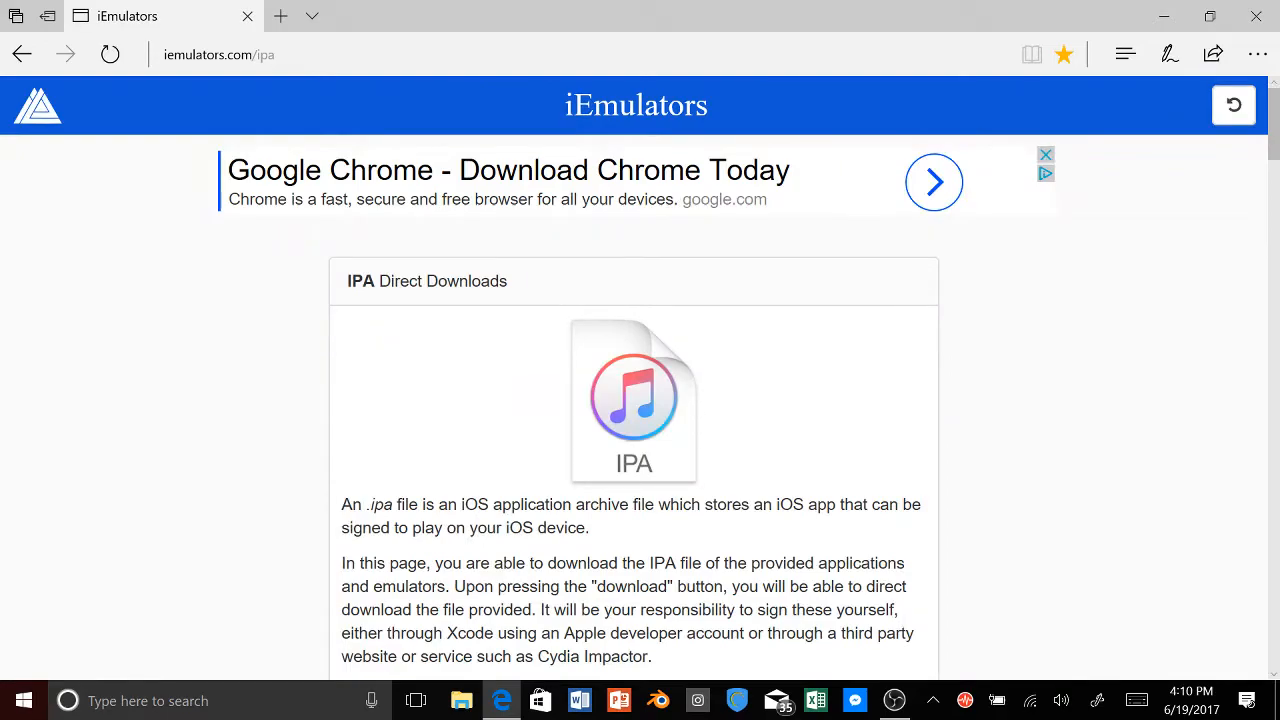
scroll("down", 3)
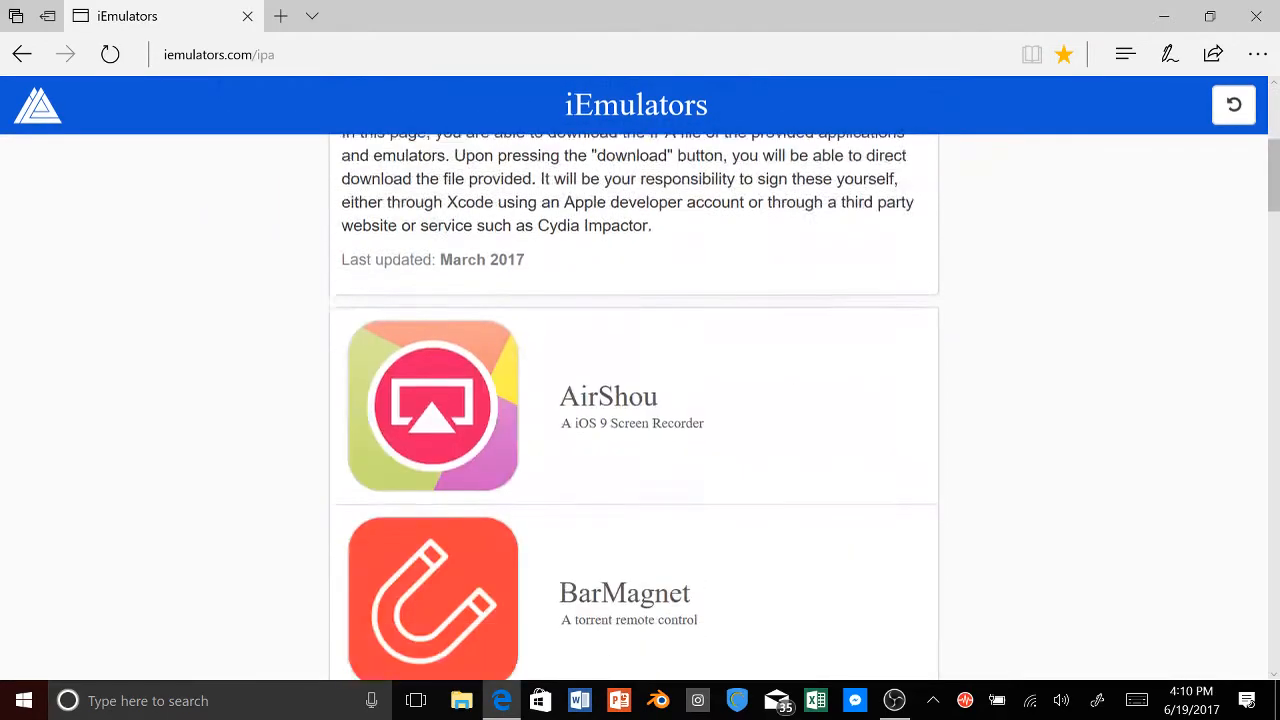
scroll("down", 3)
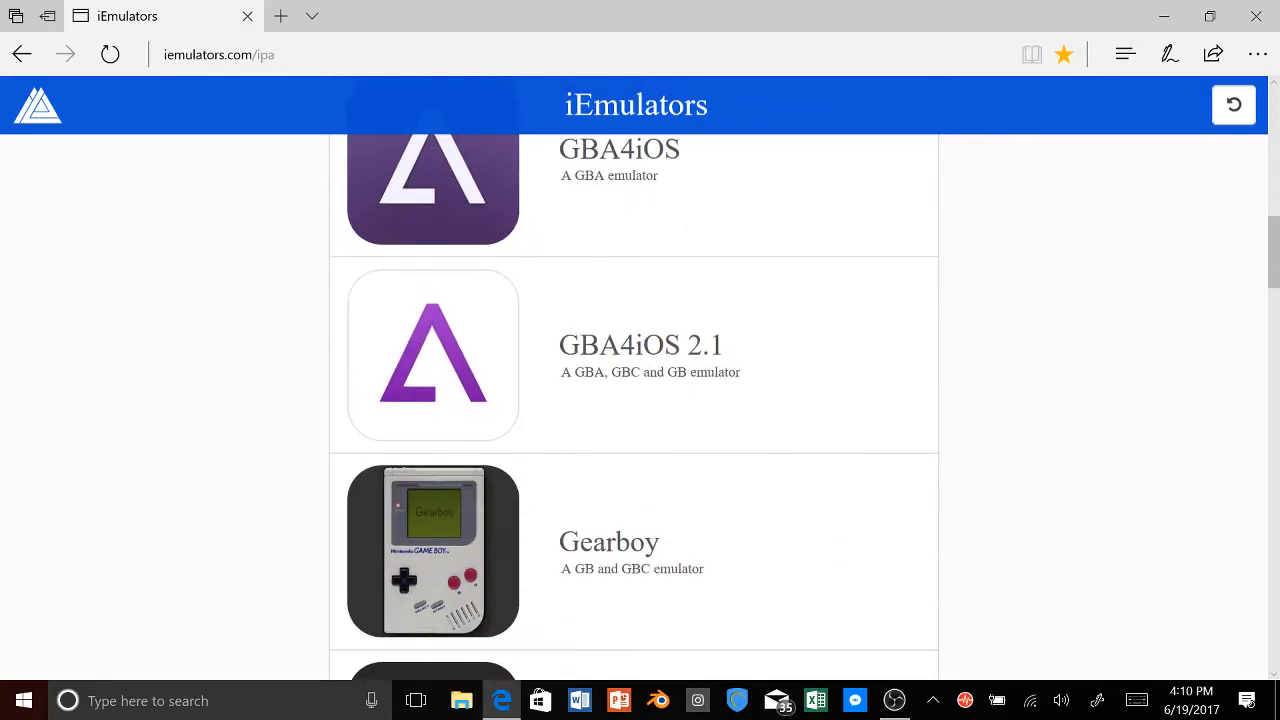
scroll("down", 3)
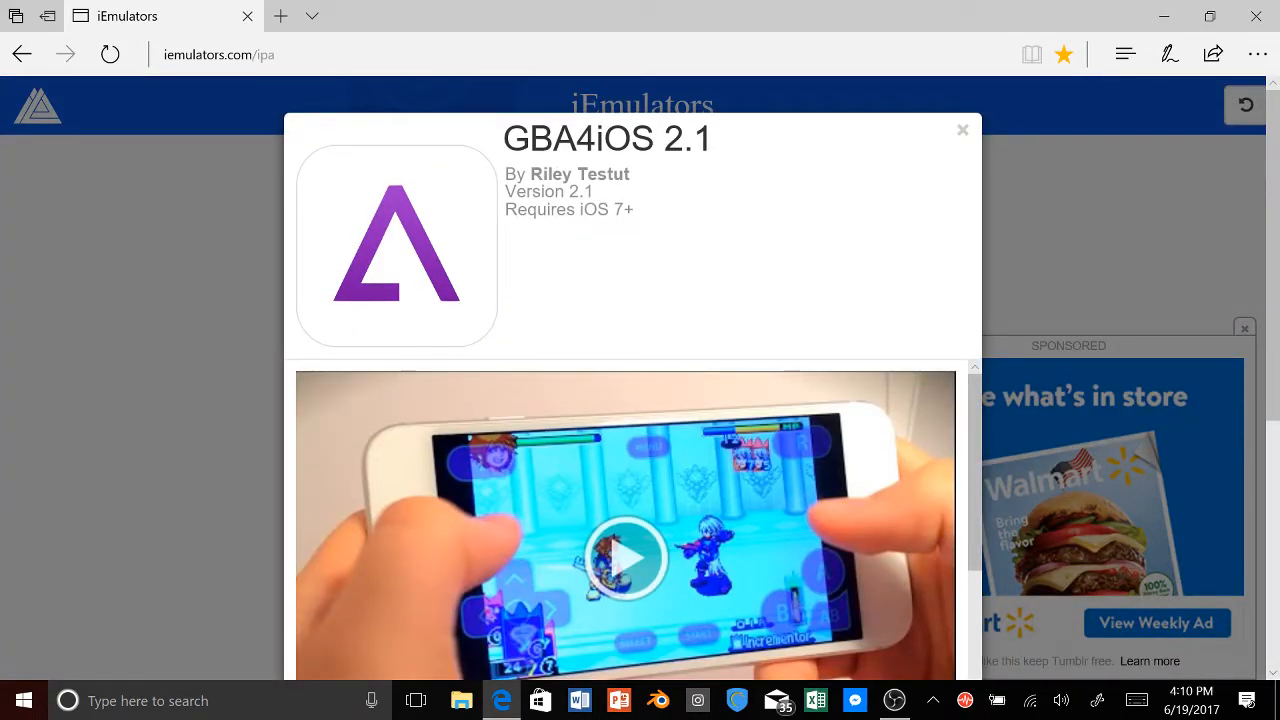
Scroll the GBA4iOS 2.1 details, download gba4ios-3.ipa, and close Edge afterwards
scroll("down", 3)
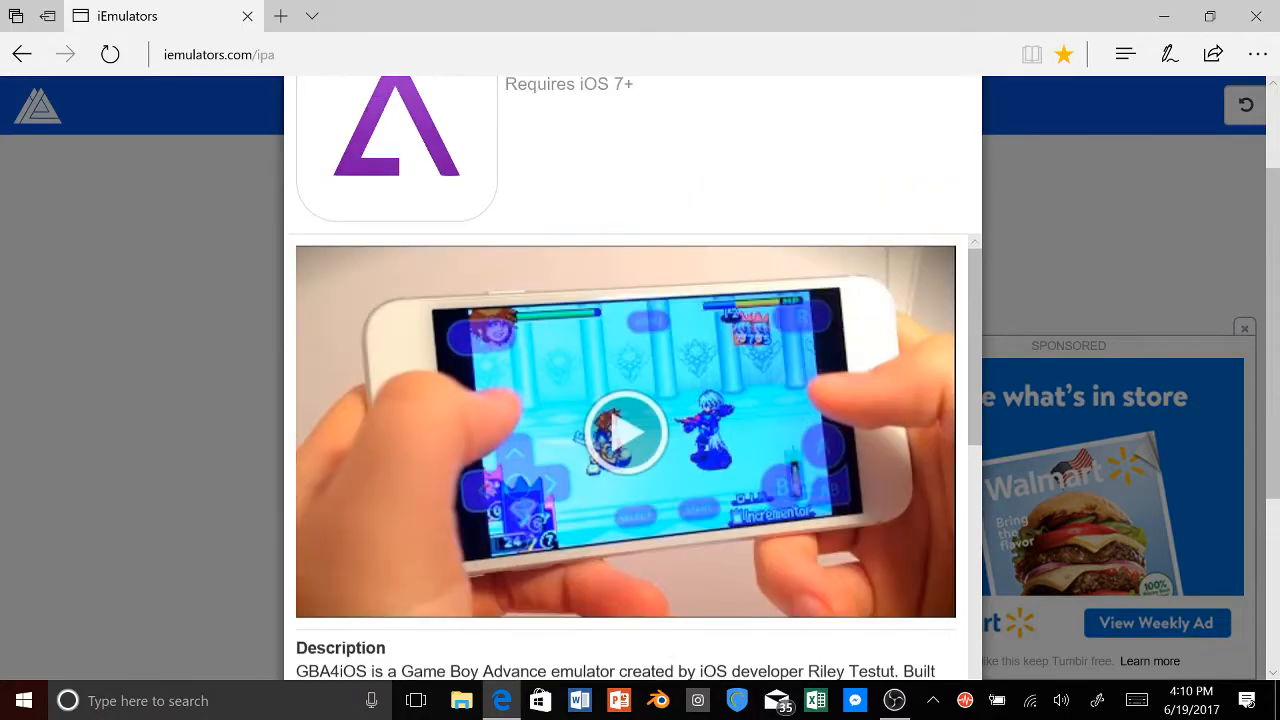
scroll("down", 3)
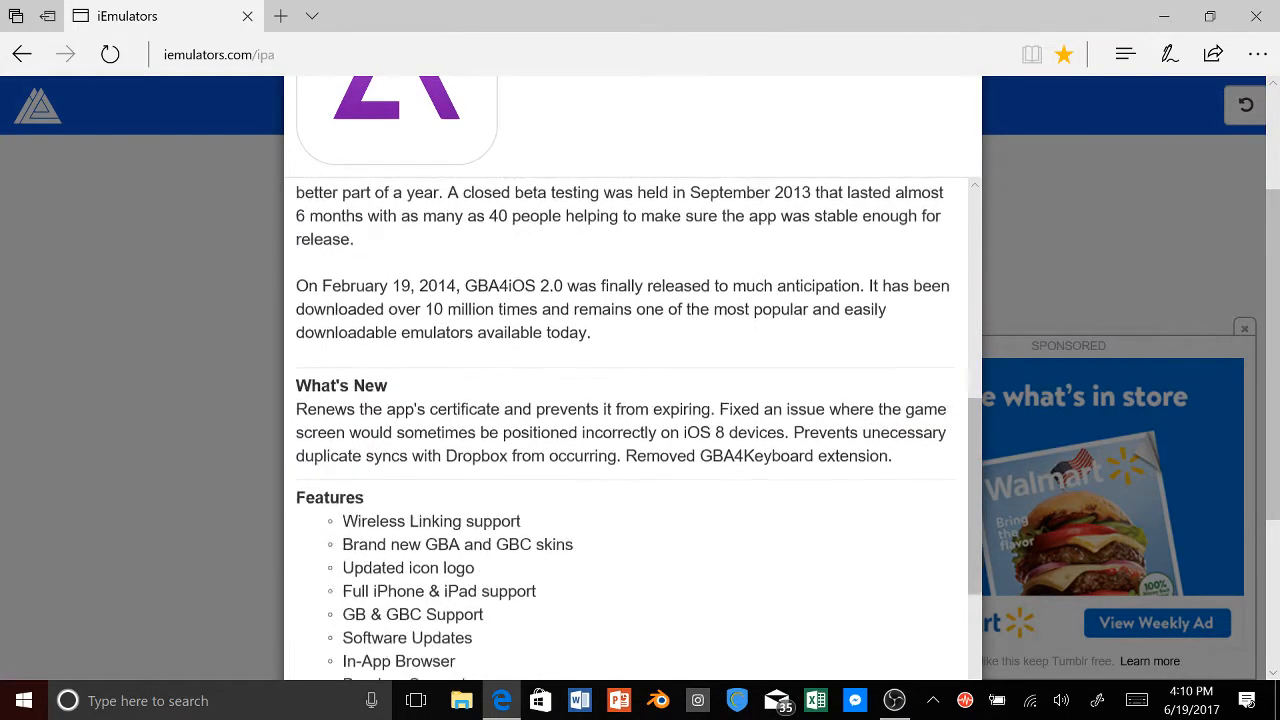
scroll("down", 3)
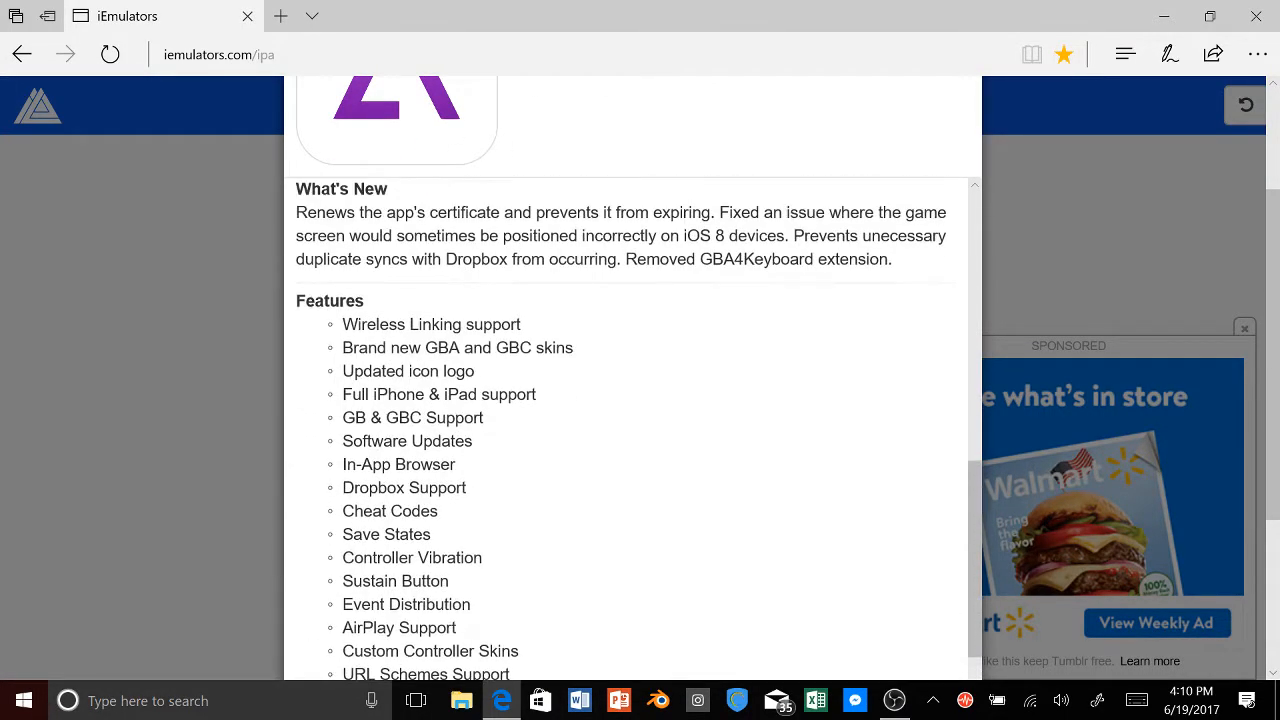
scroll("down", 3)
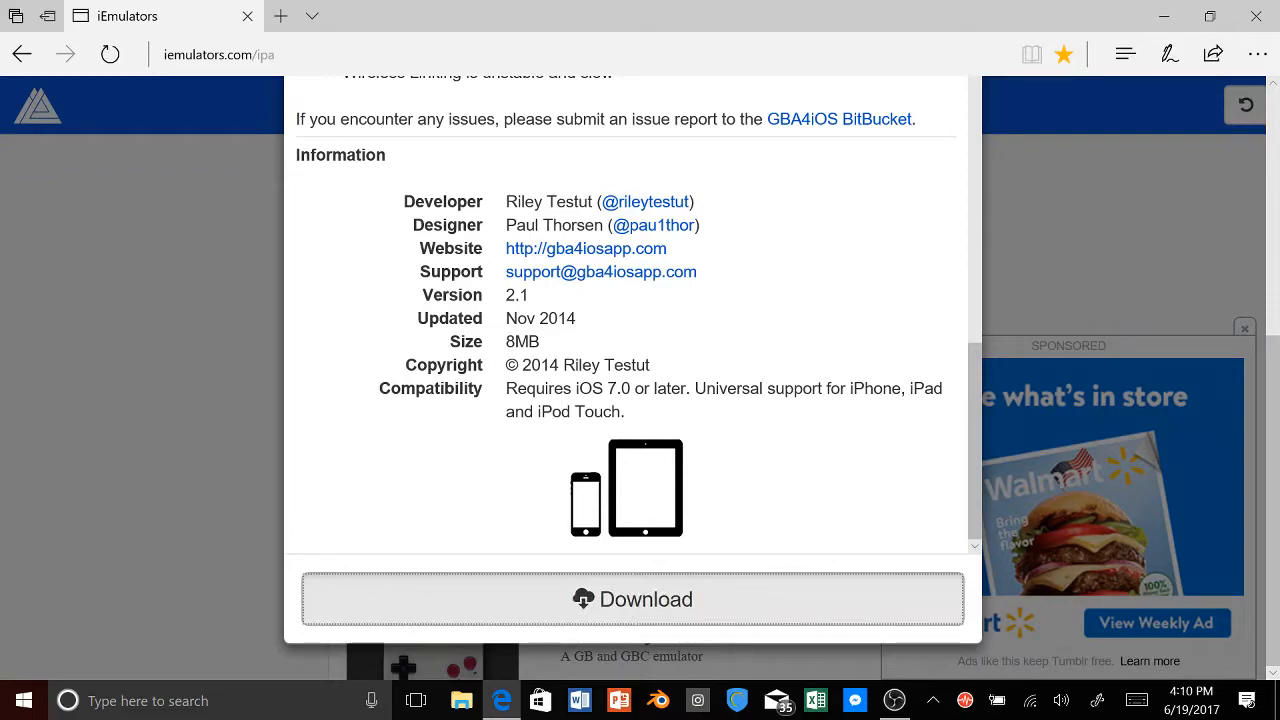
left_click(631, 598)
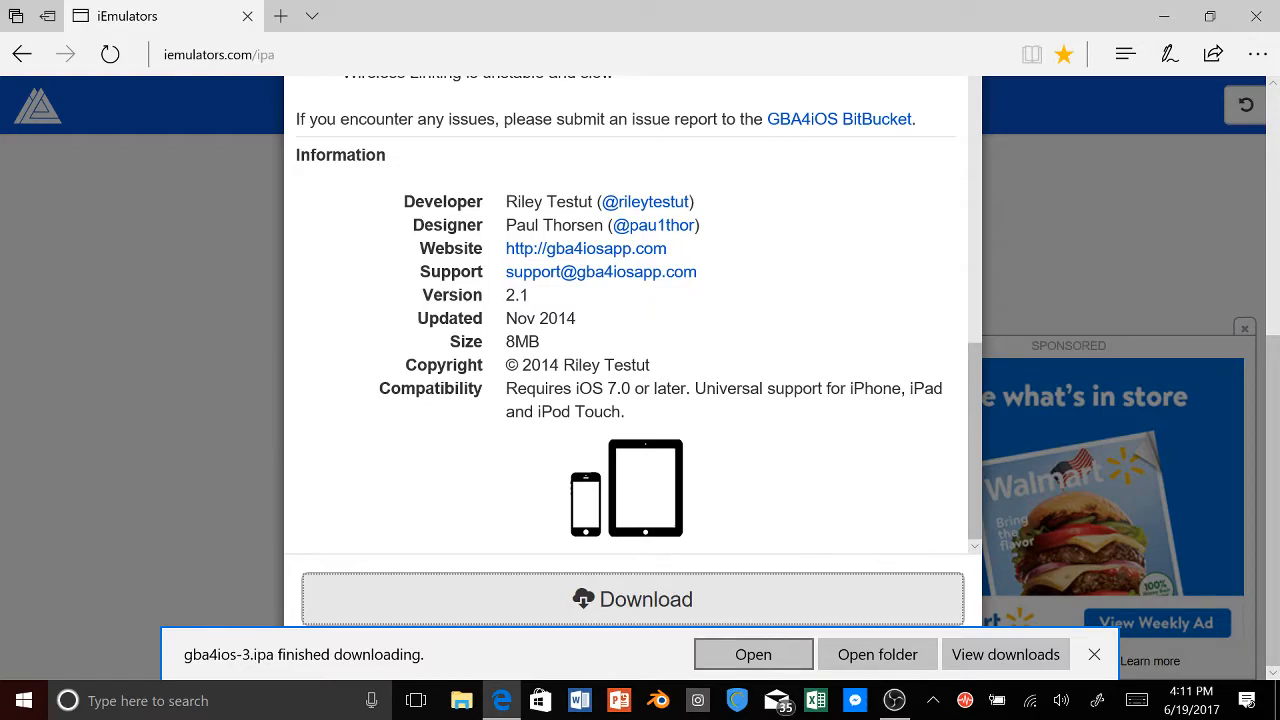
left_click(1094, 654)
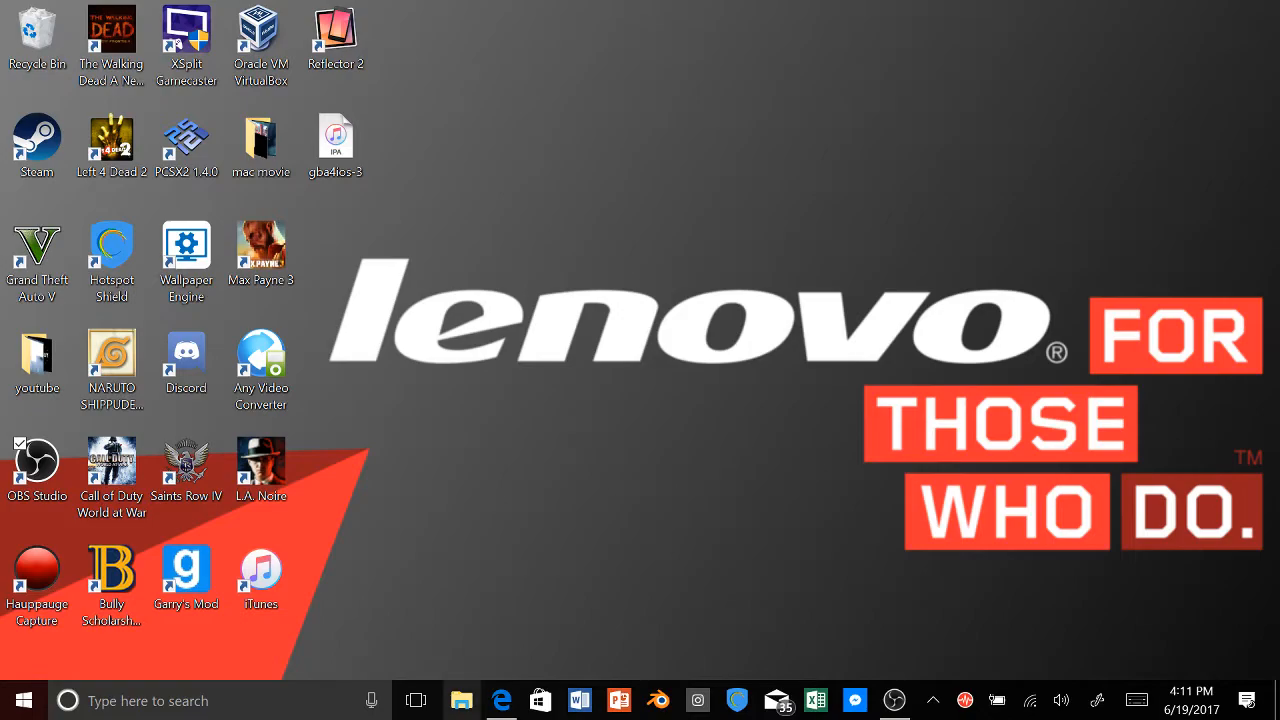
Open File Explorer on the Downloads folder
left_click(37, 470)
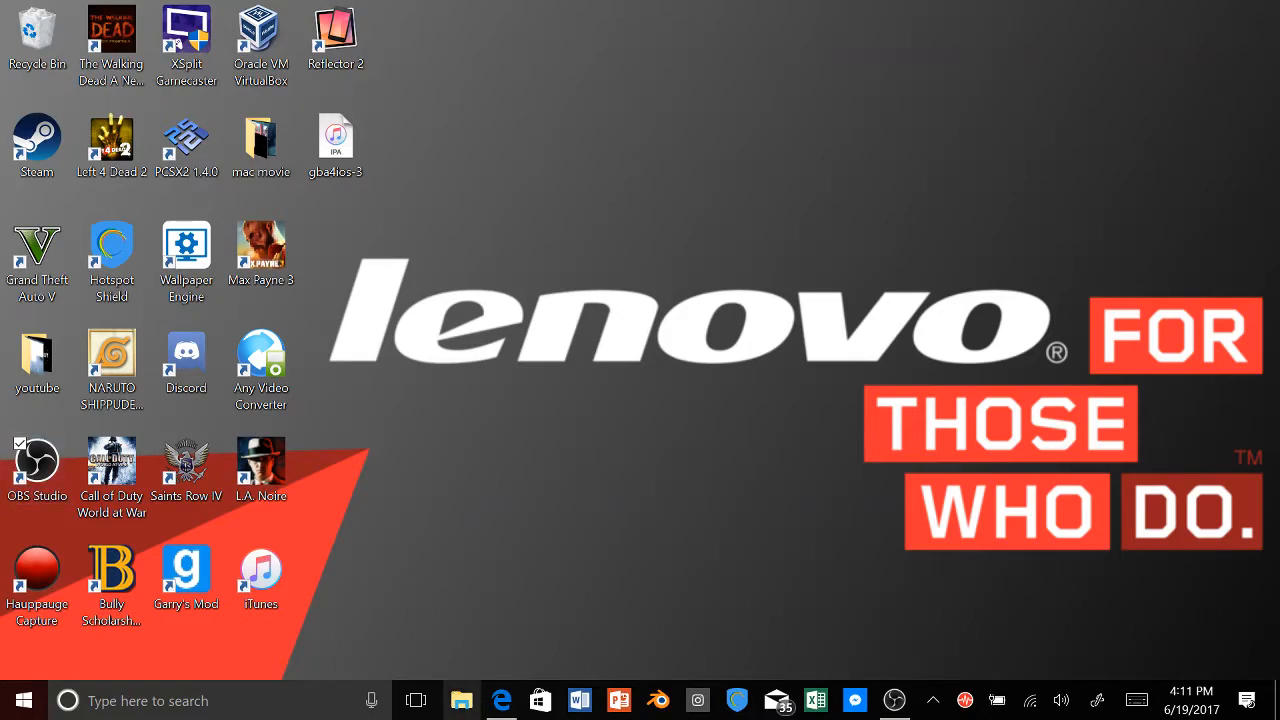
left_click(461, 700)
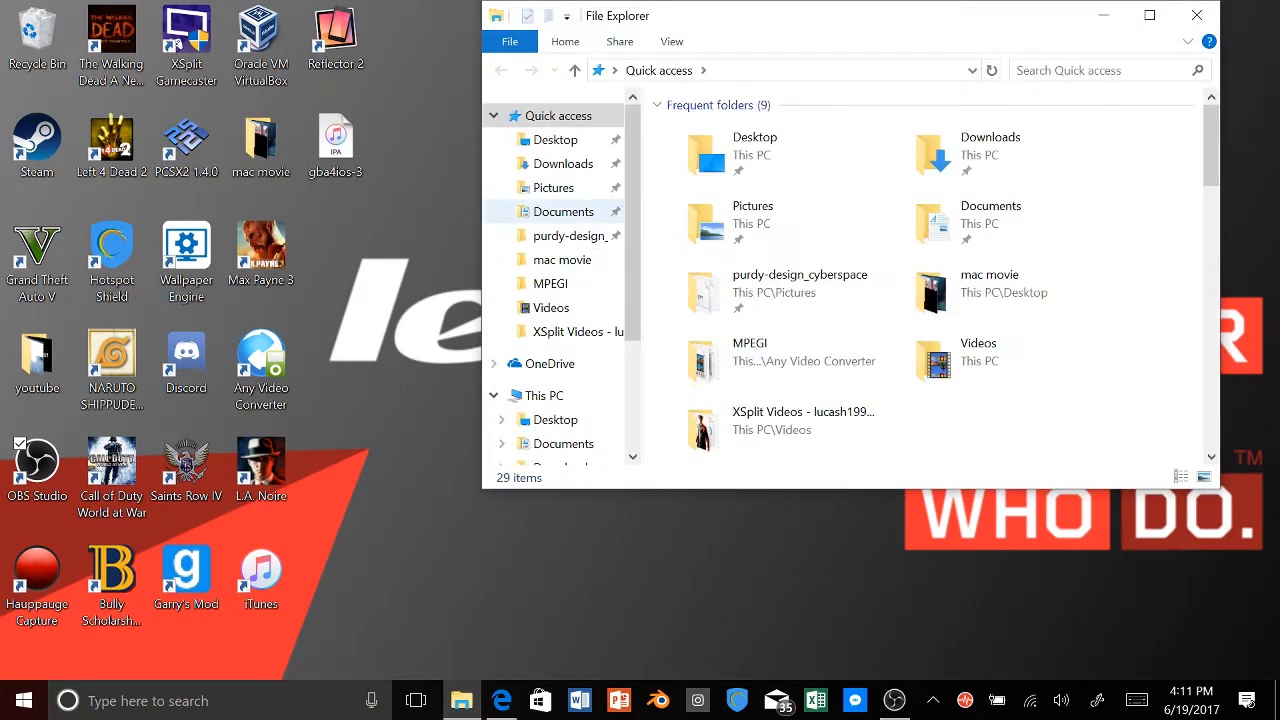
left_click(562, 163)
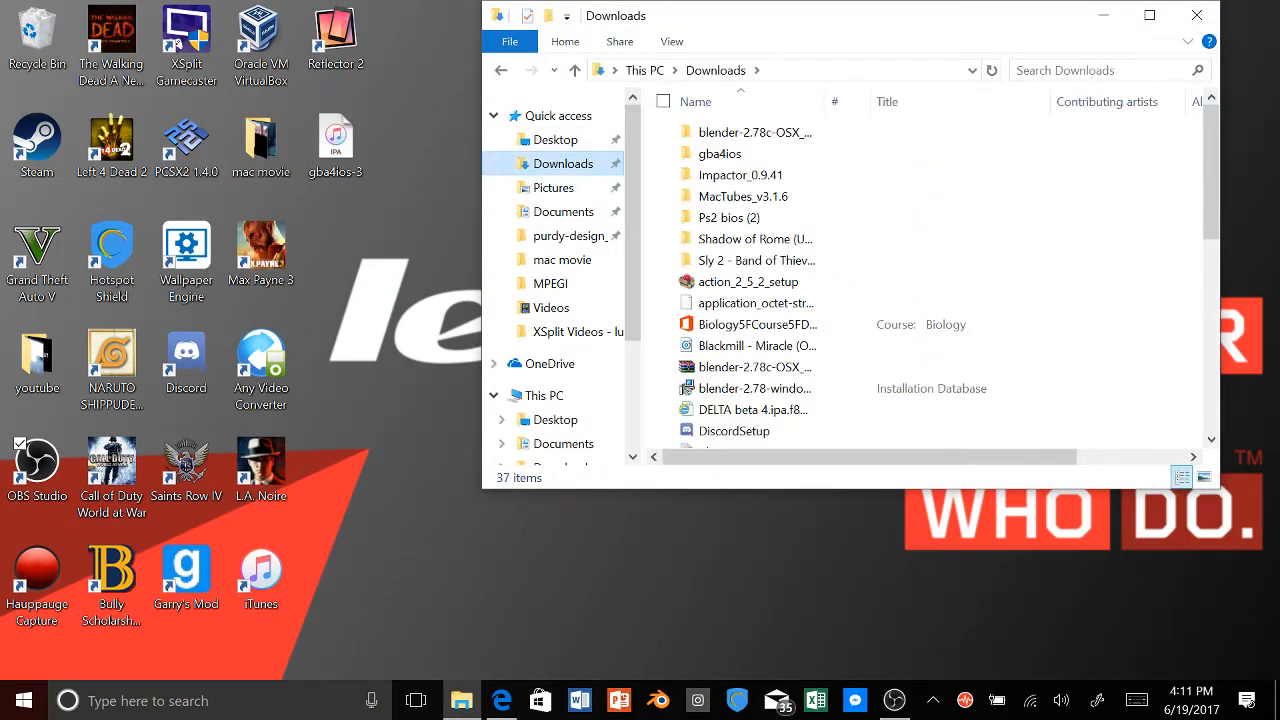
scroll("down", 3)
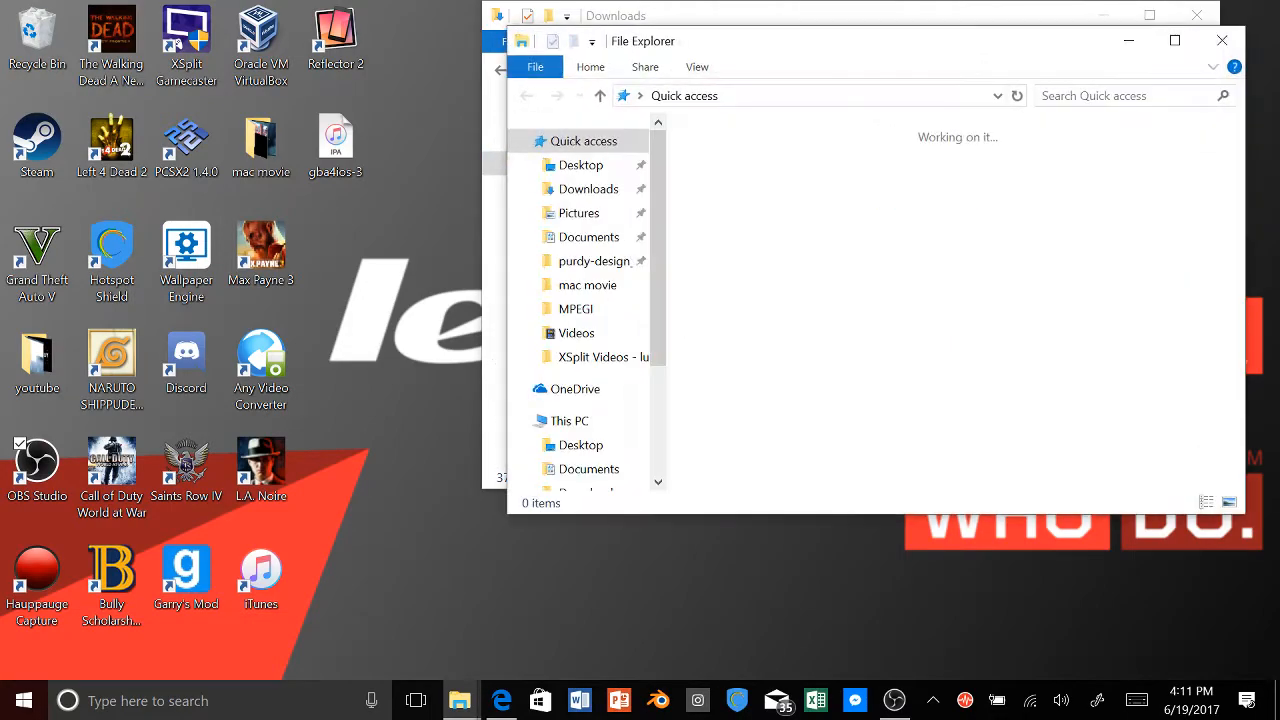
Drag gba4ios-3 from Downloads to the Desktop, replacing the existing copy
left_click(588, 189)
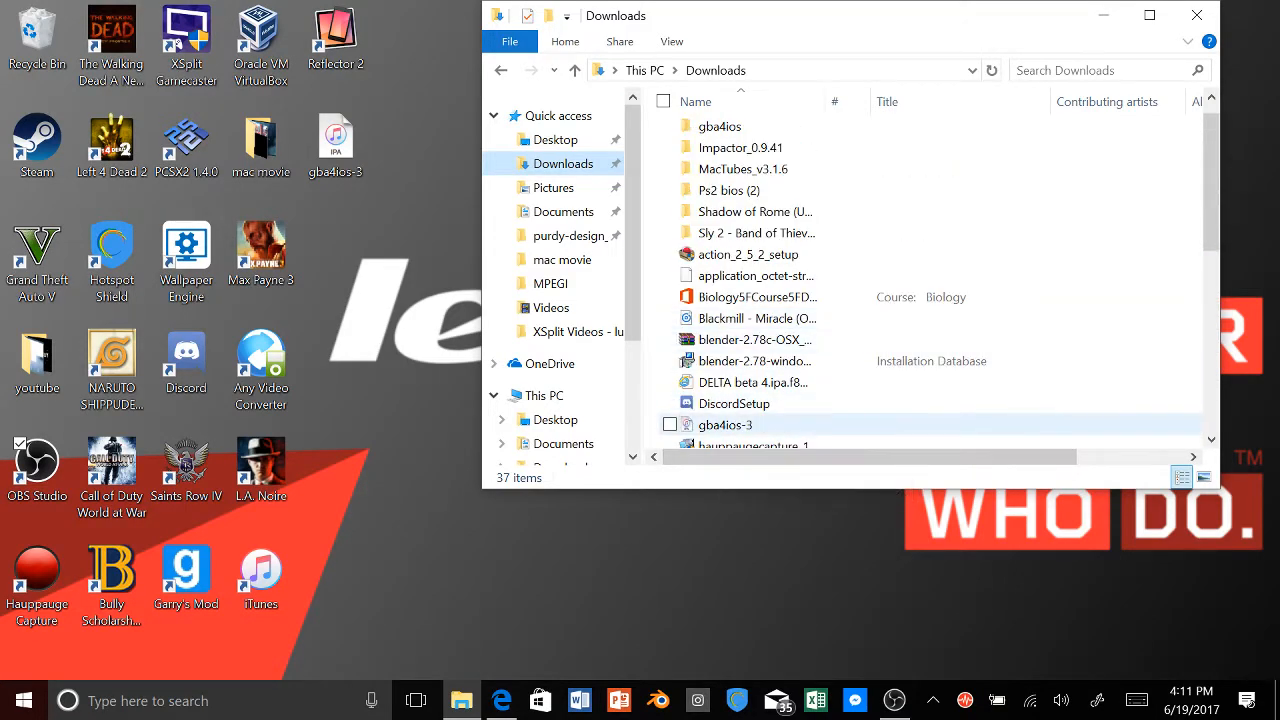
left_click_drag(725, 424, 322, 210)
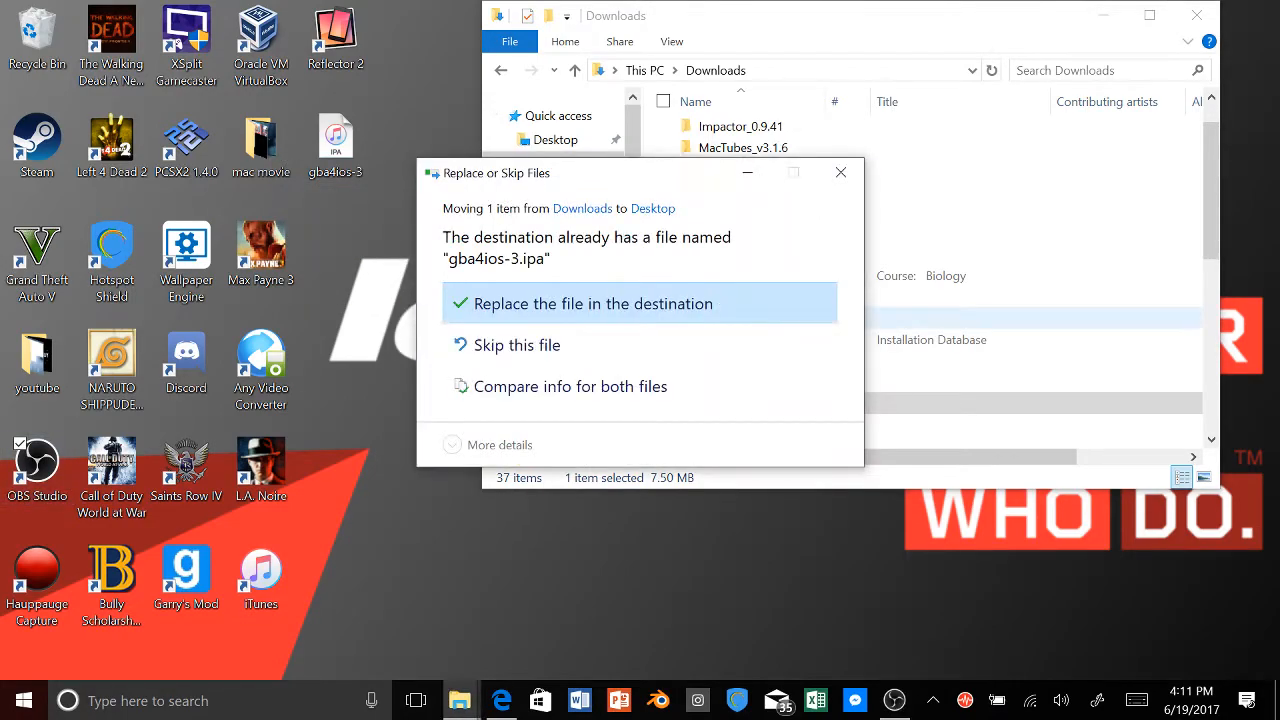
left_click(593, 303)
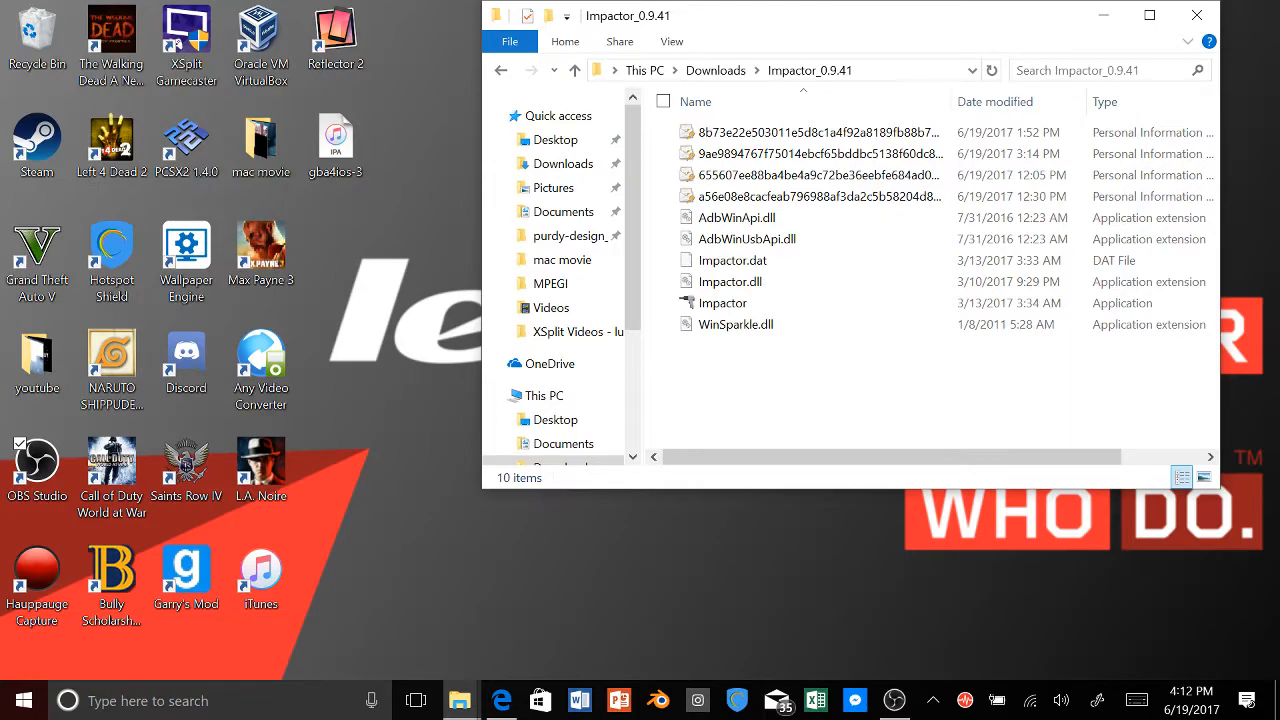
Open the Impactor_0.9.41 folder and launch the Impactor application
left_click(746, 239)
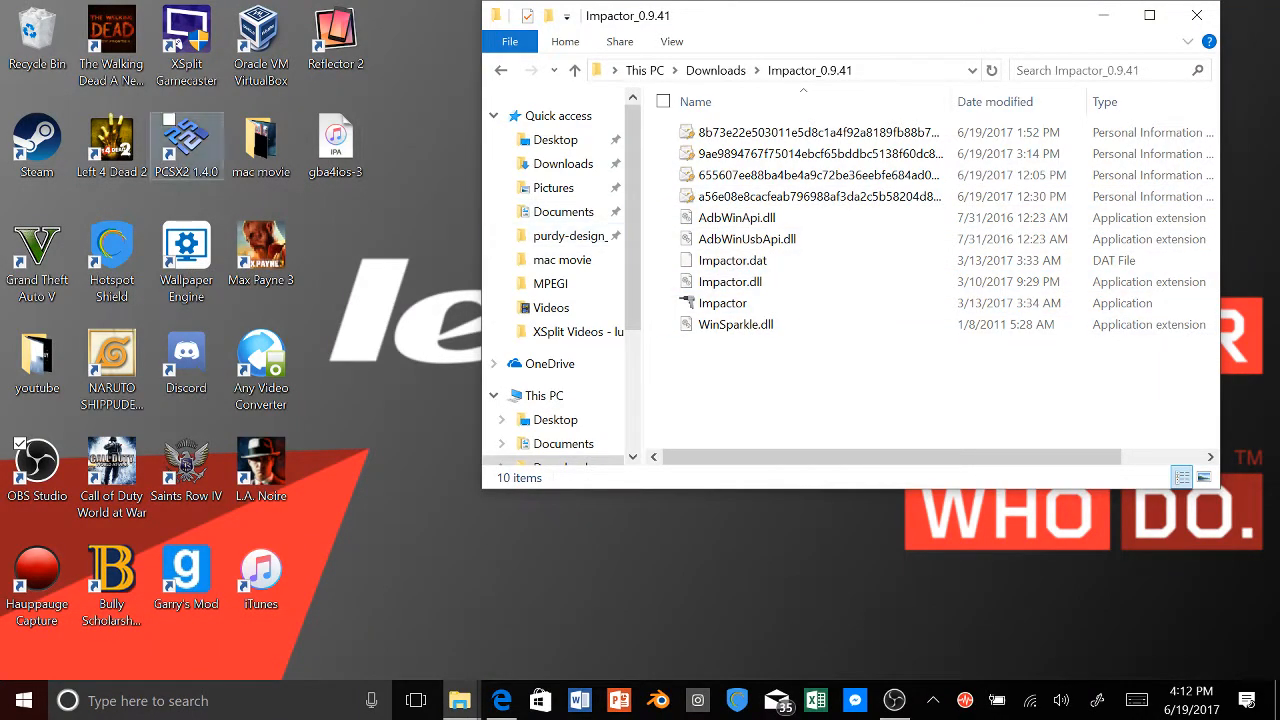
mouse_move(722, 302)
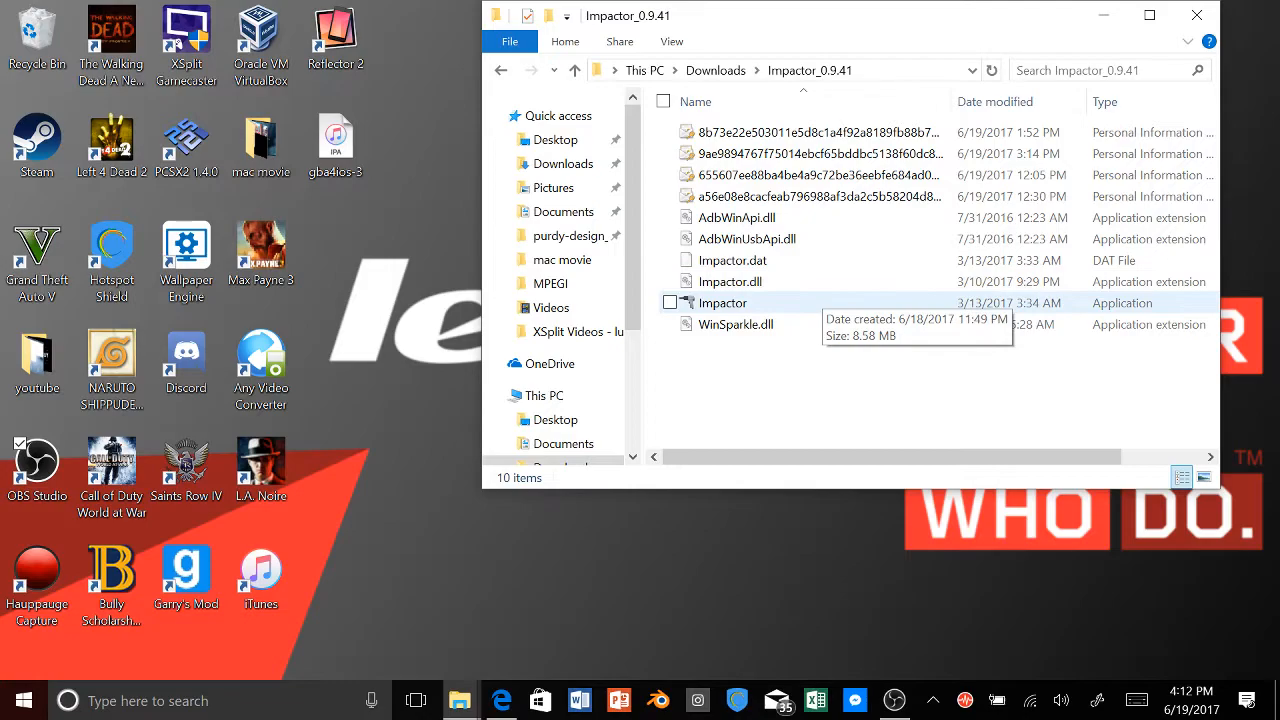
left_click(722, 302)
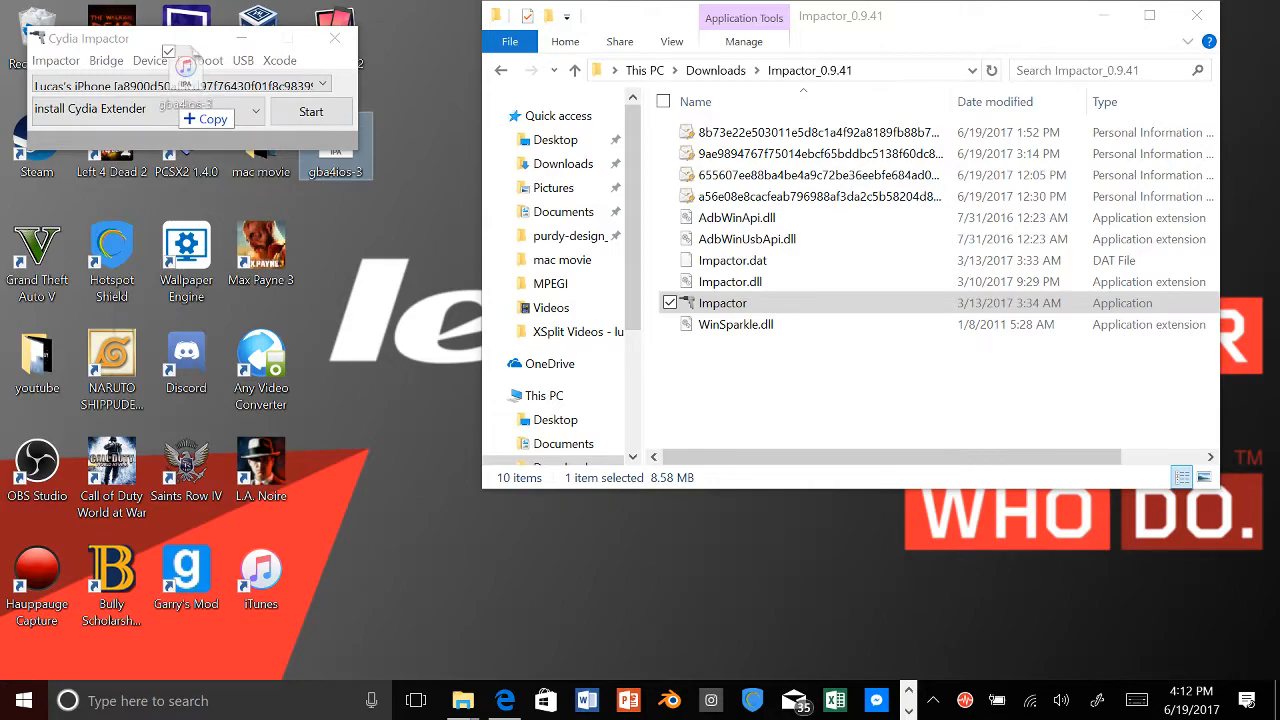
Drop gba4ios-3.ipa onto Impactor and submit the Apple ID username
left_click(311, 111)
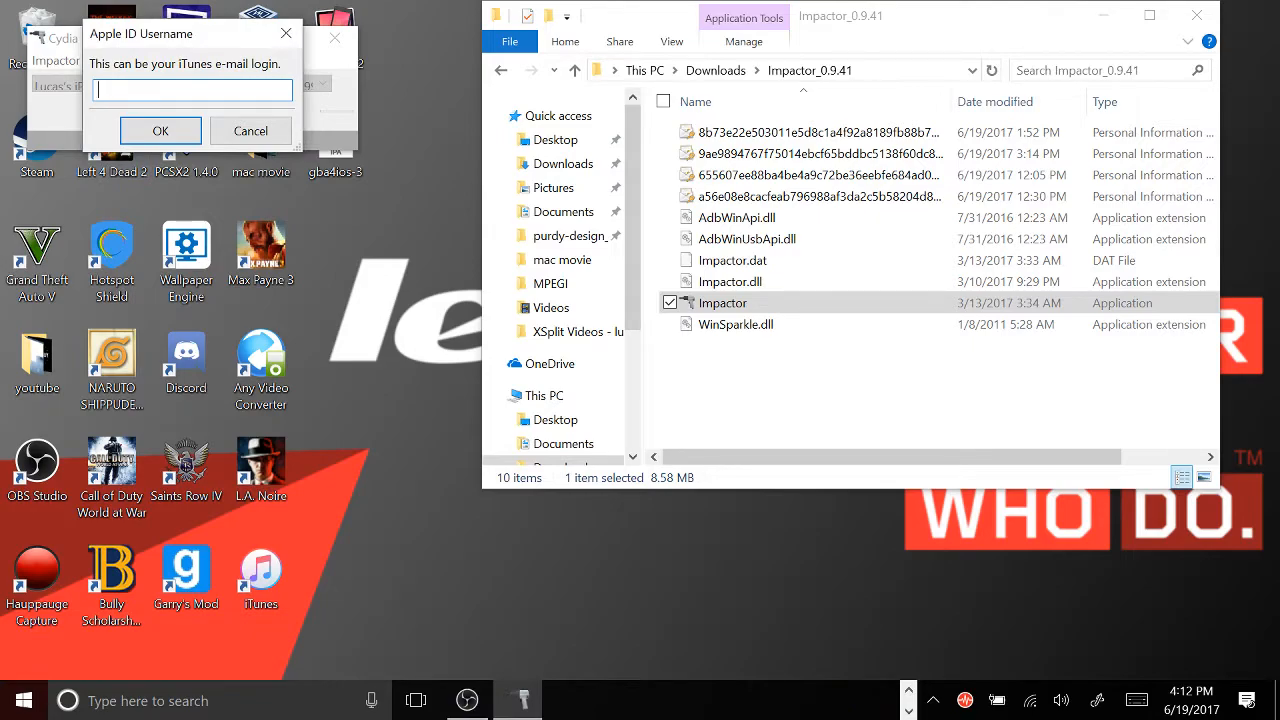
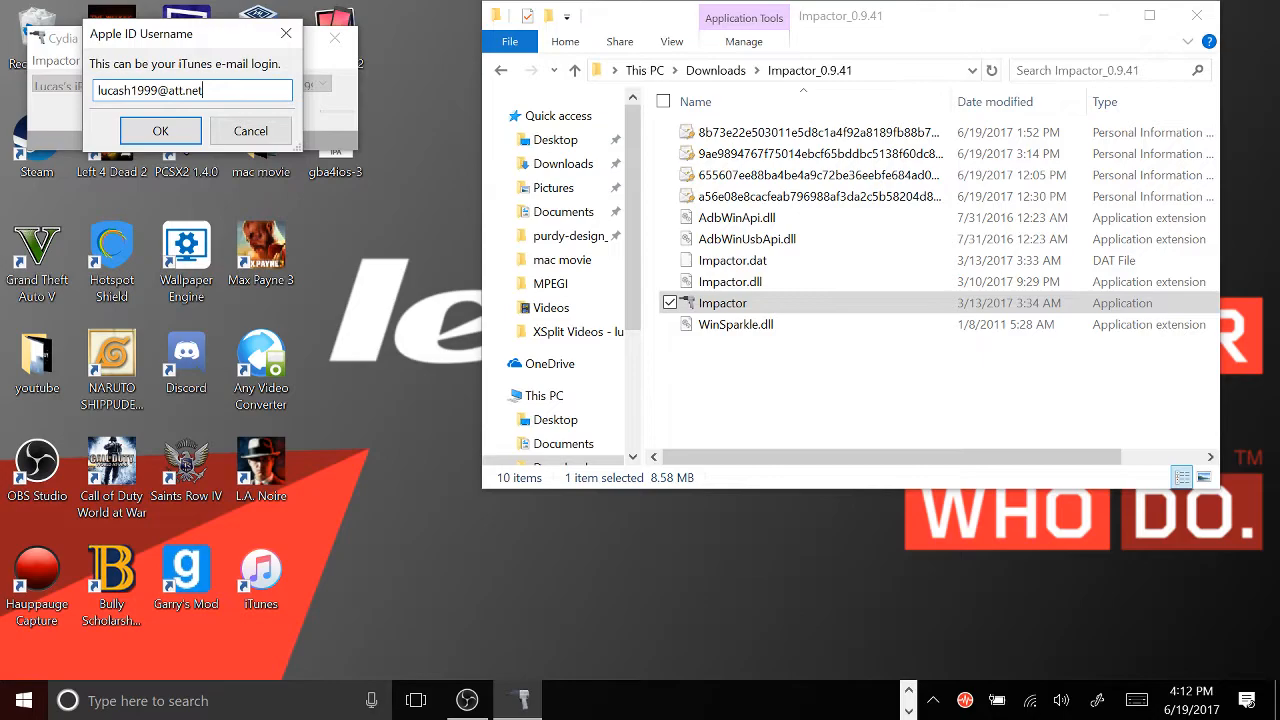
left_click(160, 130)
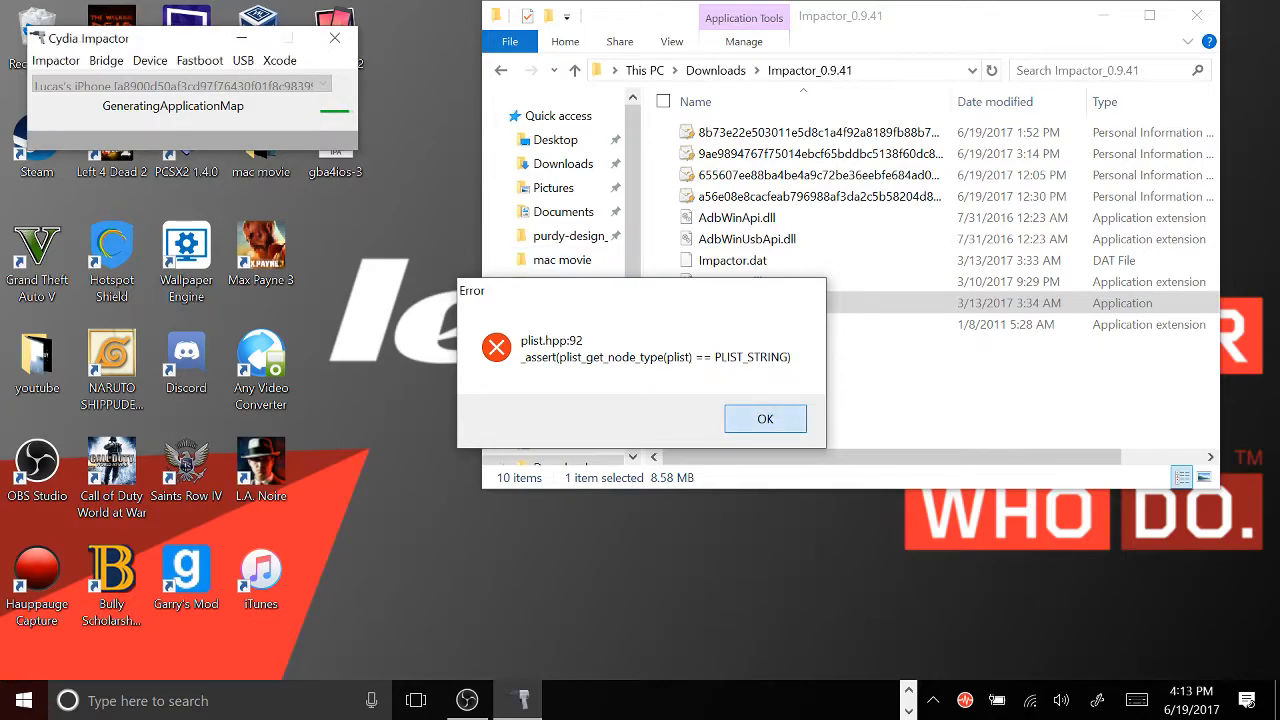
Dismiss the plist.hpp:92 error and bring up OBS from the taskbar
left_click(765, 418)
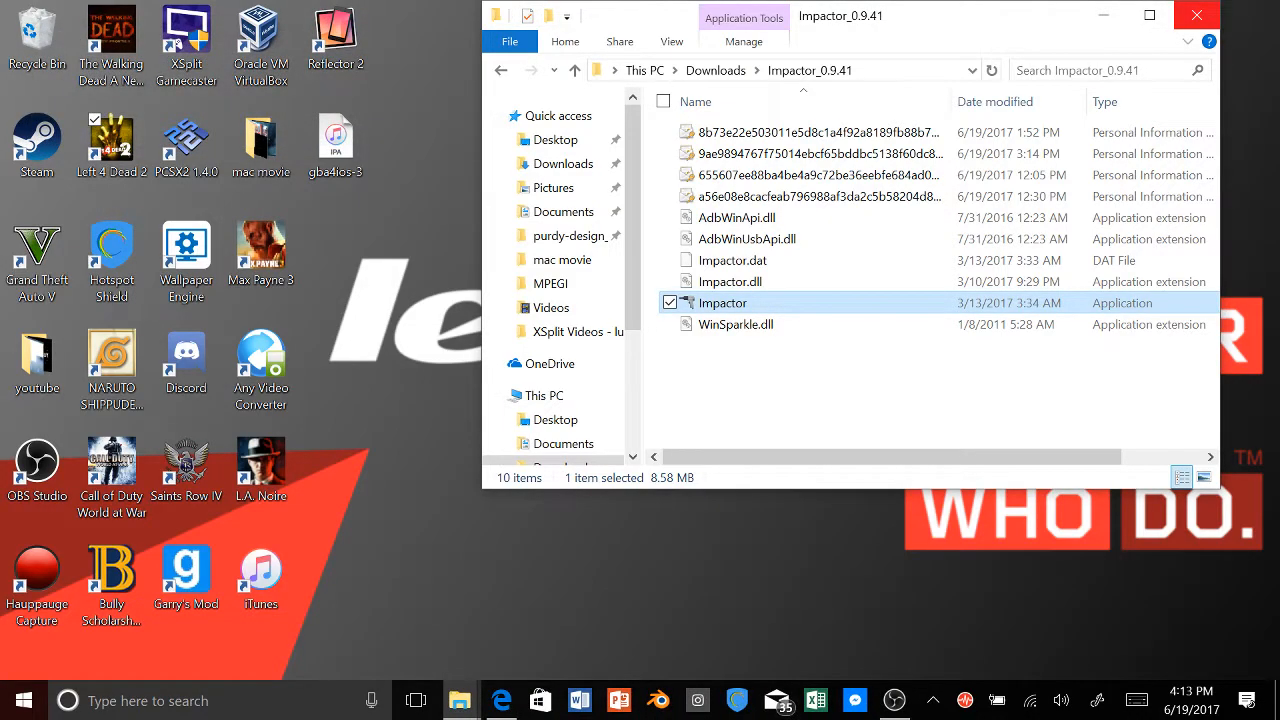
mouse_move(1197, 15)
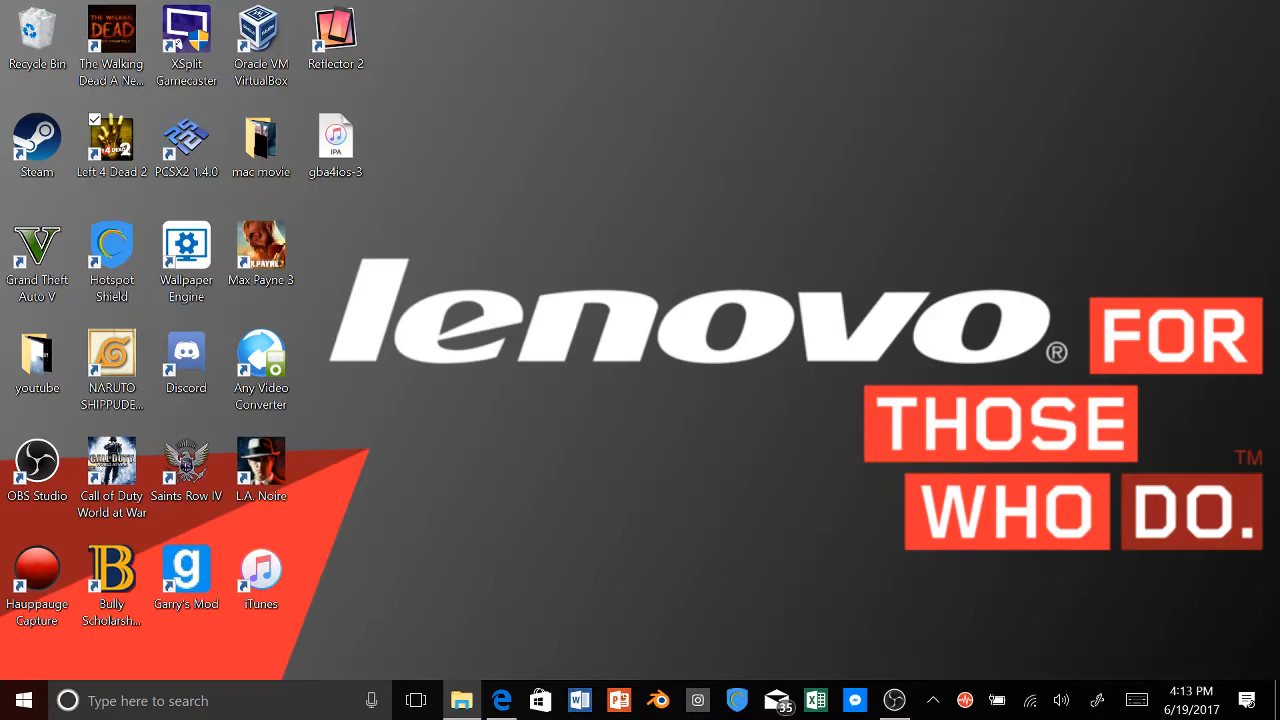
left_click(894, 699)
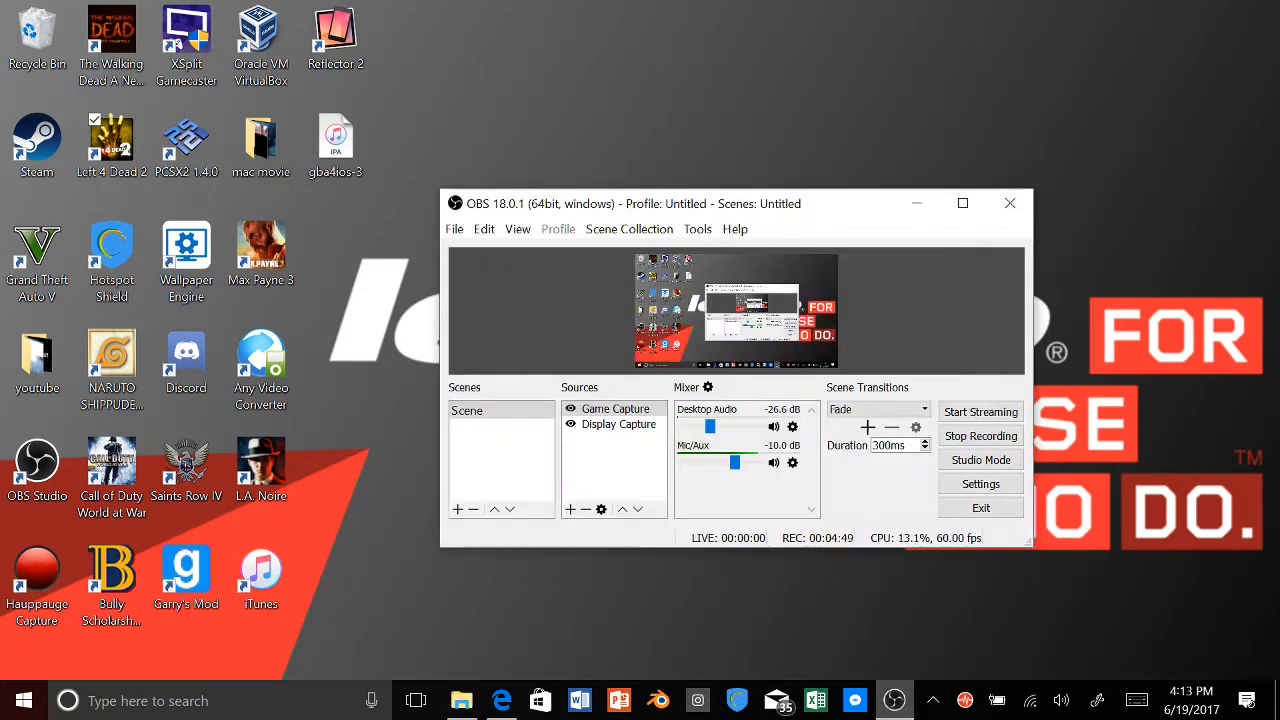